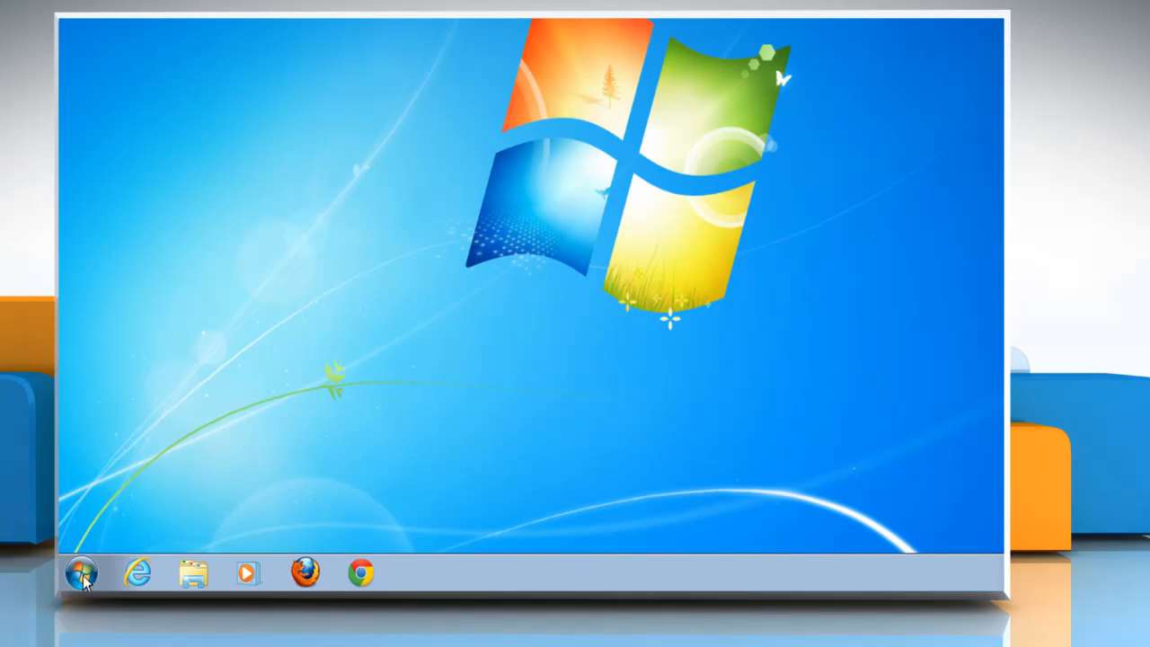
- Reach Control Panel from the Start menu and view all items as Large icons
{"action": "left_click", "coordinate": [84, 582]}
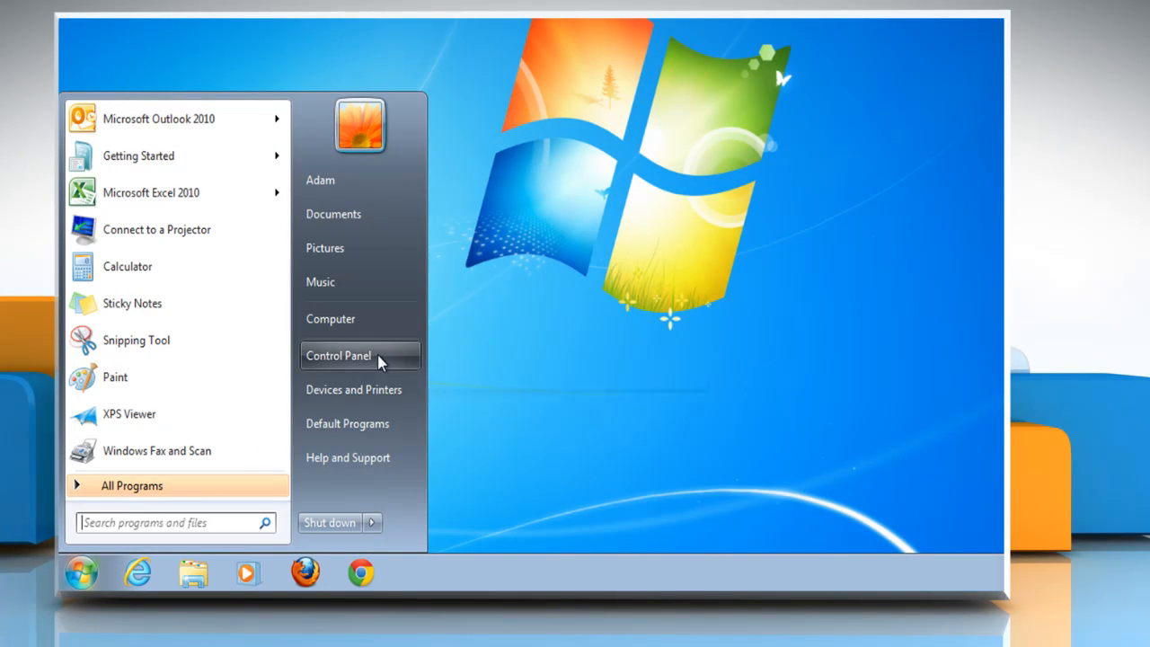
{"action": "left_click", "coordinate": [337, 355]}
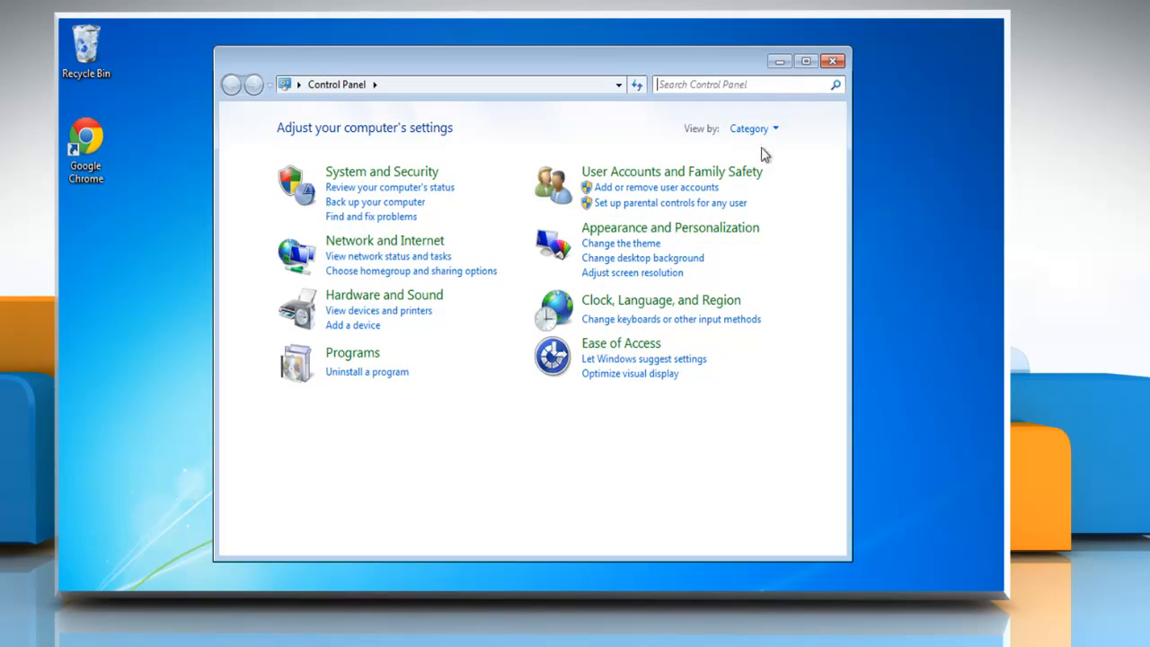
{"action": "left_click", "coordinate": [753, 128]}
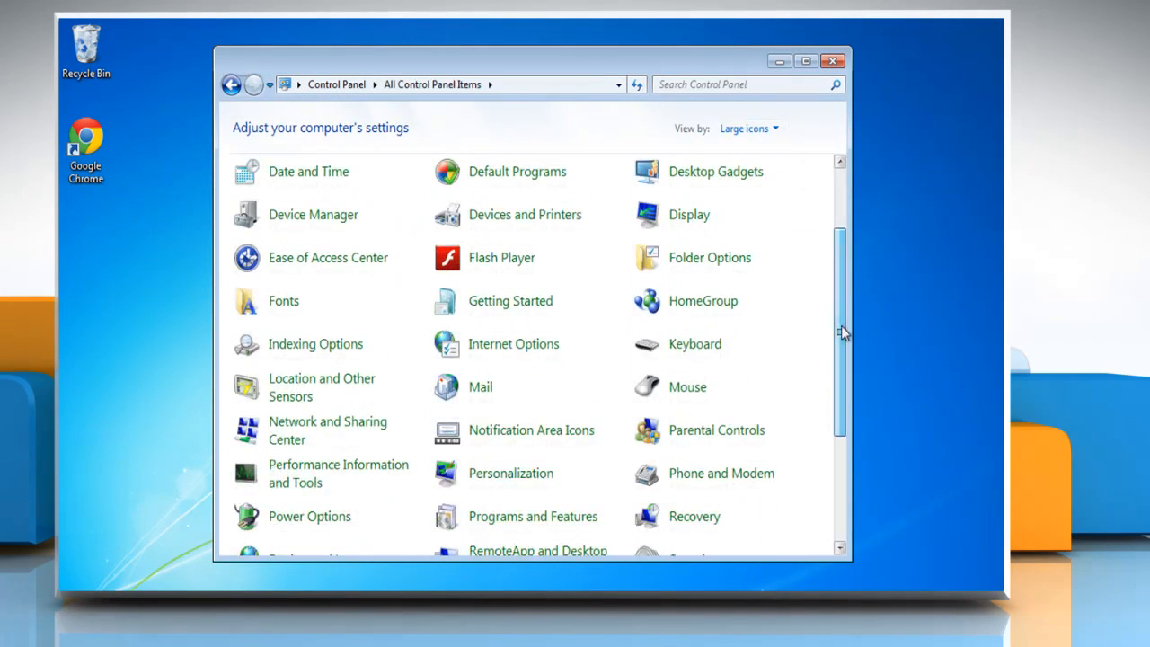
{"action": "mouse_move", "coordinate": [320, 431]}
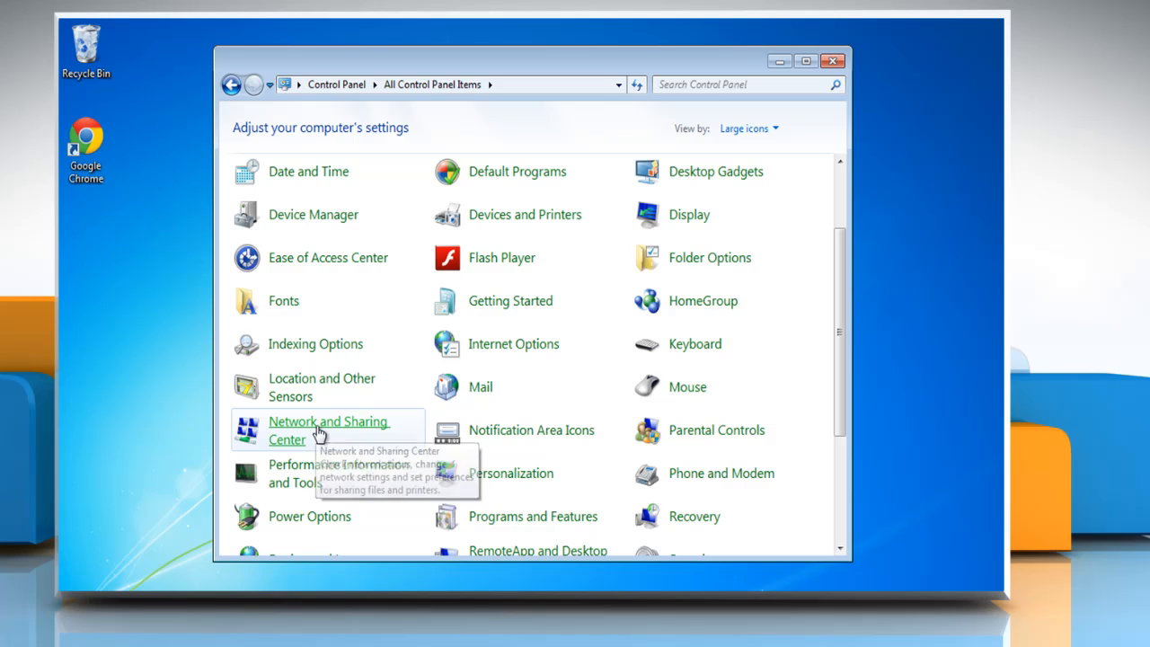
- In Network and Sharing Center's advanced settings, select Turn on file and printer sharing for Public
{"action": "left_click", "coordinate": [327, 431]}
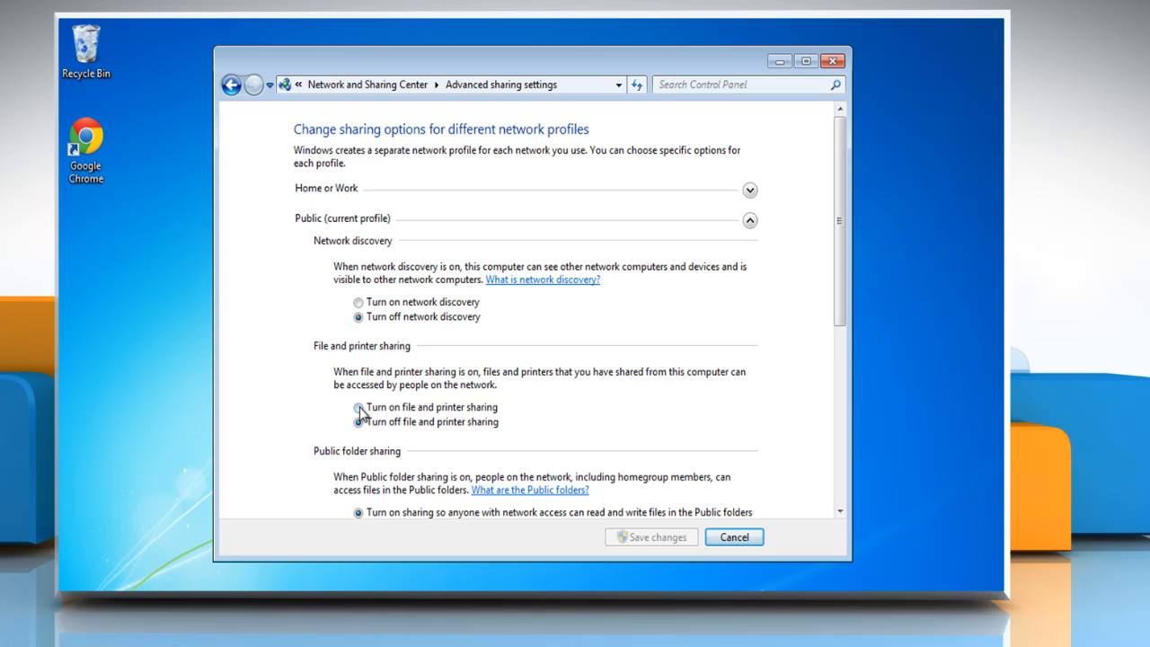
{"action": "left_click", "coordinate": [358, 406]}
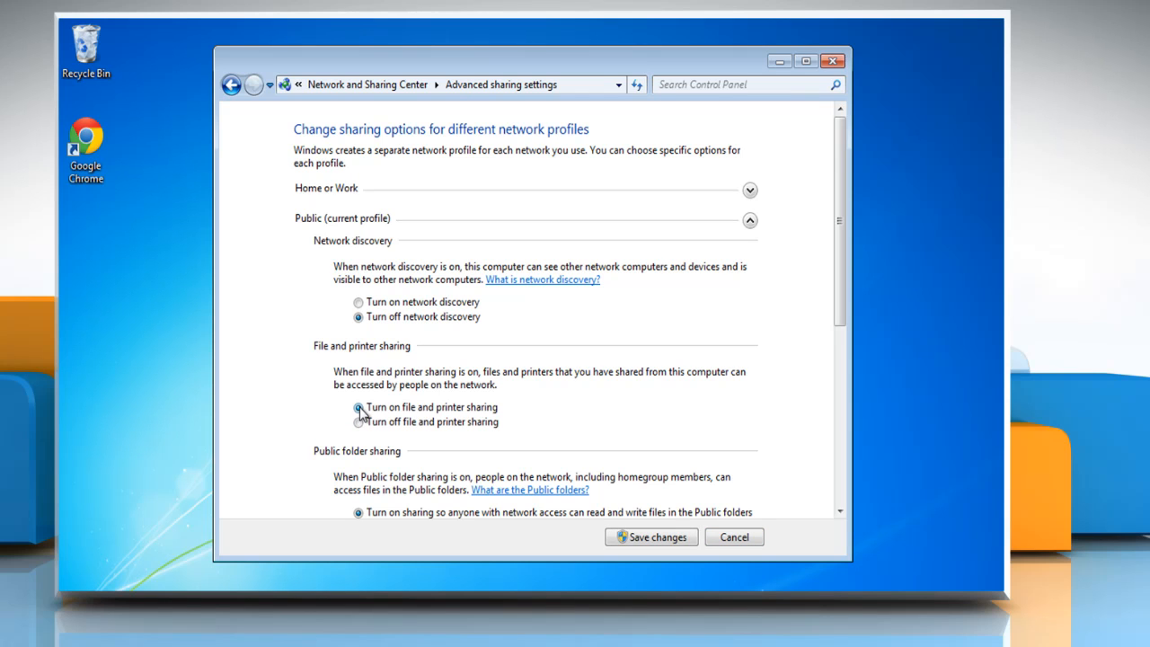
{"action": "left_click", "coordinate": [357, 406]}
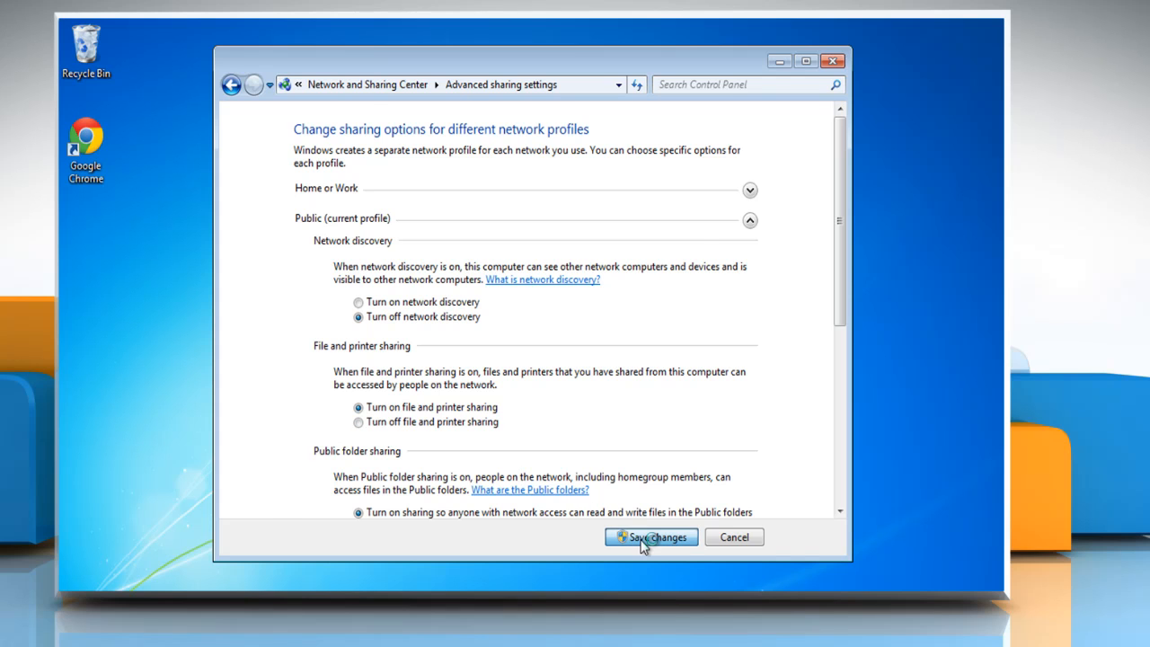
- Save the change, then reopen advanced settings and select Turn off file and printer sharing
{"action": "left_click", "coordinate": [650, 536]}
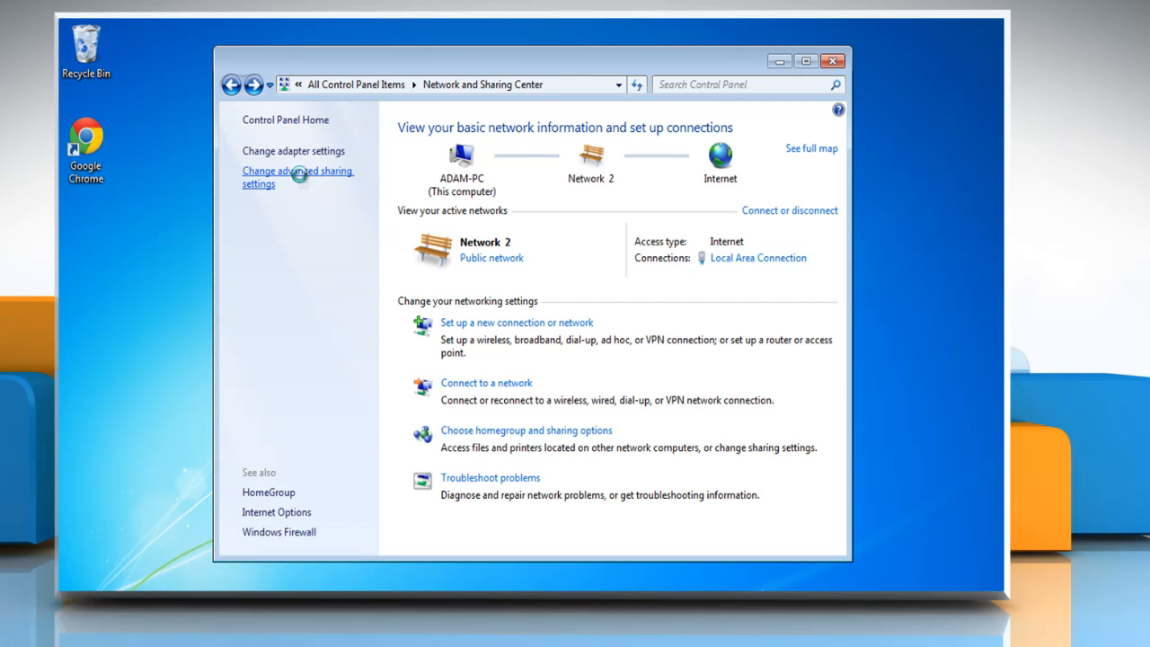
{"action": "left_click", "coordinate": [298, 178]}
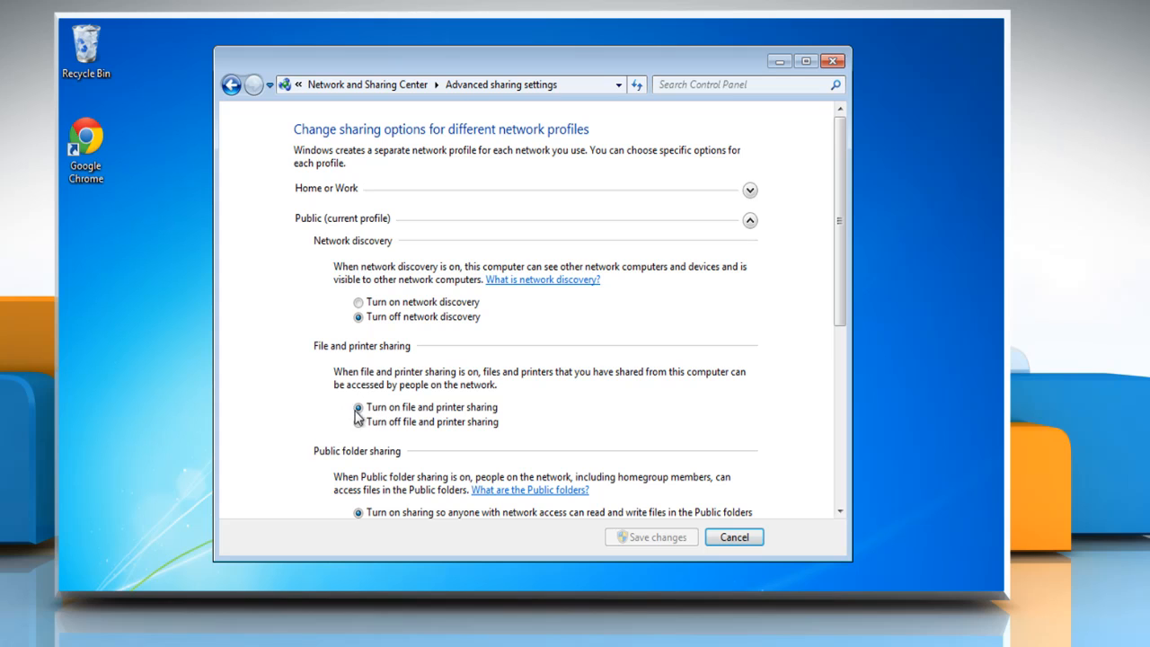
{"action": "left_click", "coordinate": [356, 421]}
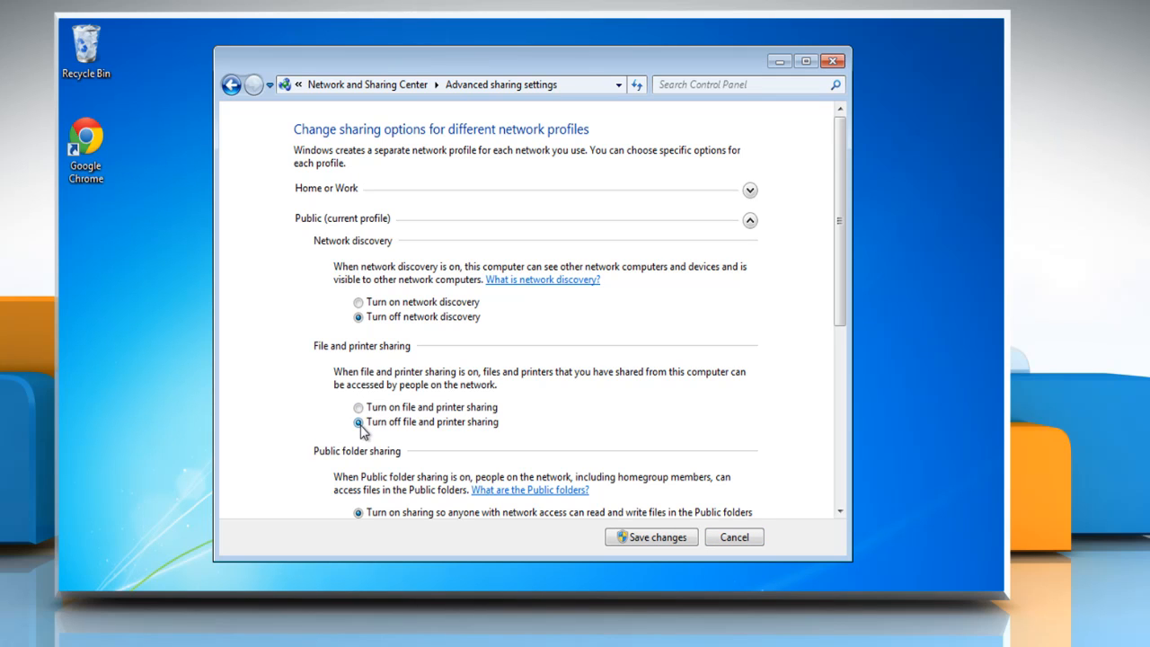
{"action": "left_click", "coordinate": [355, 421]}
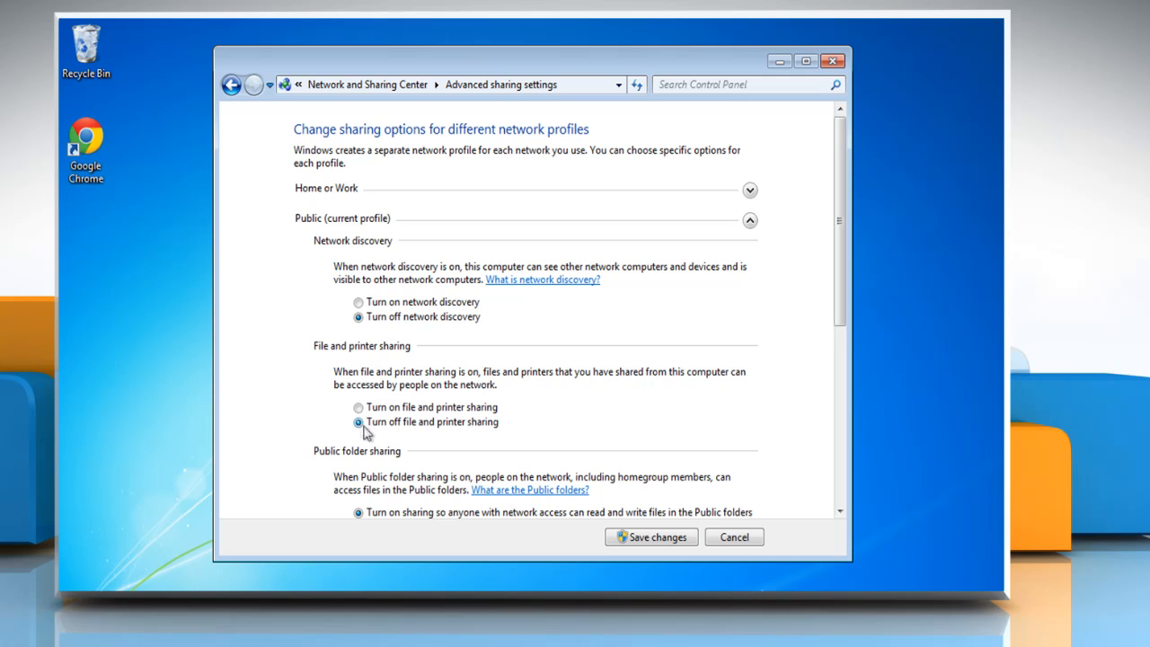
{"action": "mouse_move", "coordinate": [650, 537]}
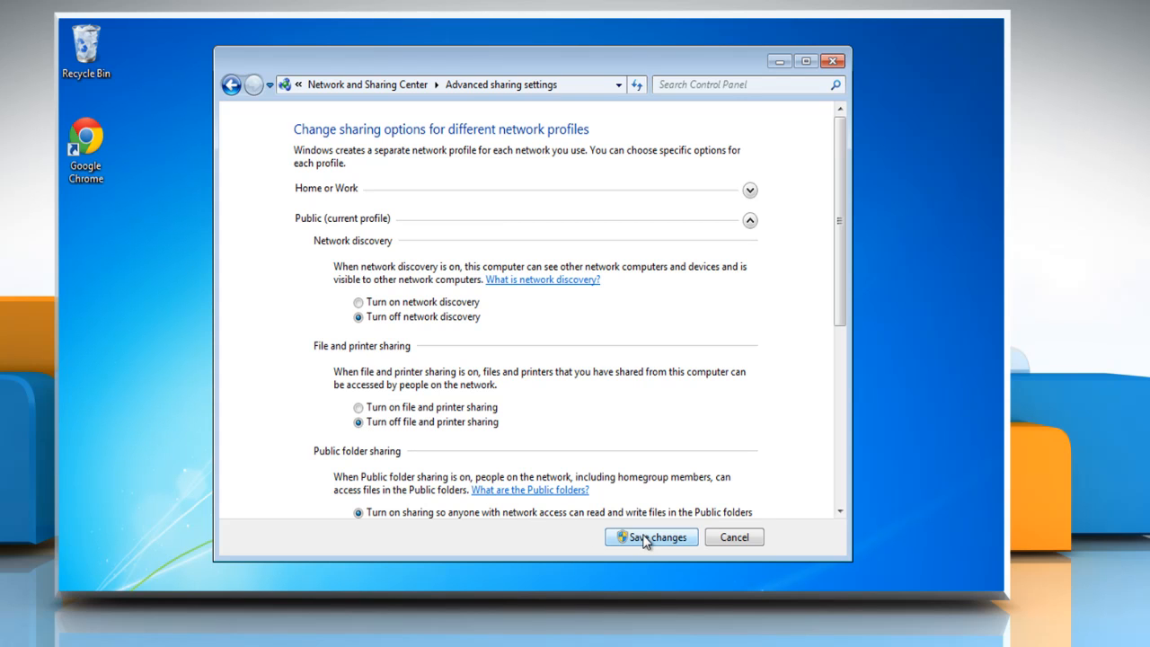